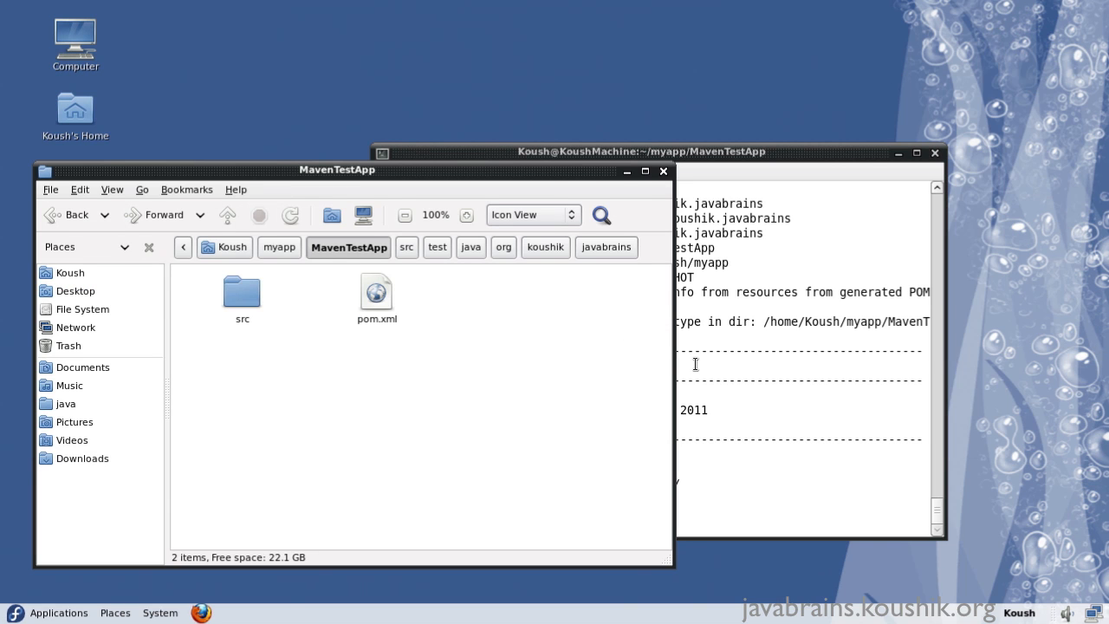
pyautogui.moveTo(281, 432)
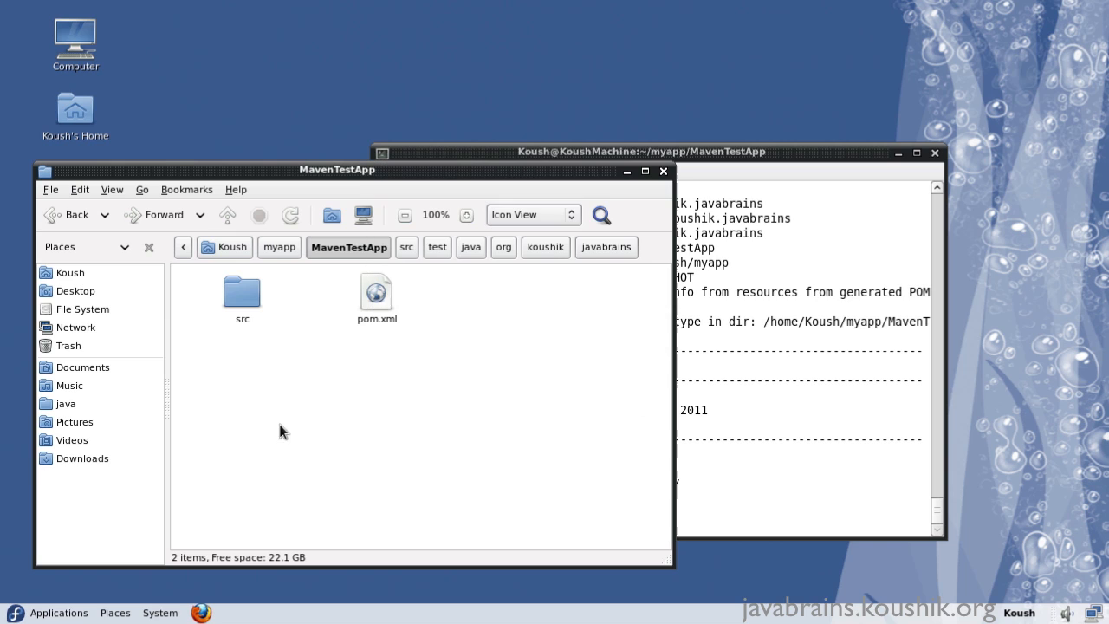
# Step: Browse into the javabrains package and view App.java's Hello World source in gedit
pyautogui.doubleClick(243, 292)
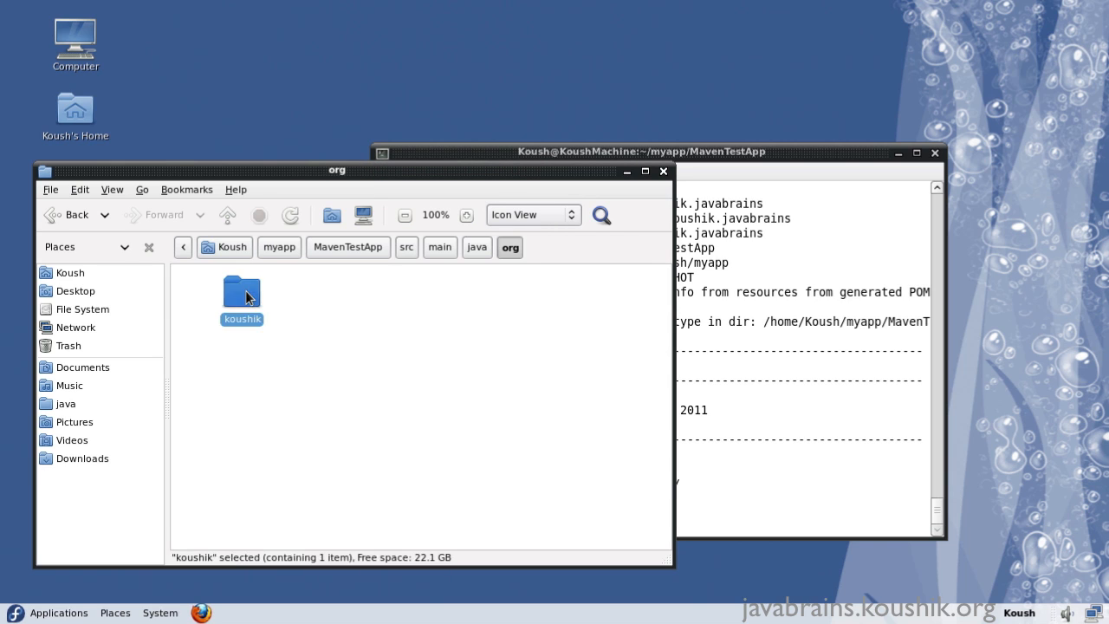
pyautogui.rightClick(241, 292)
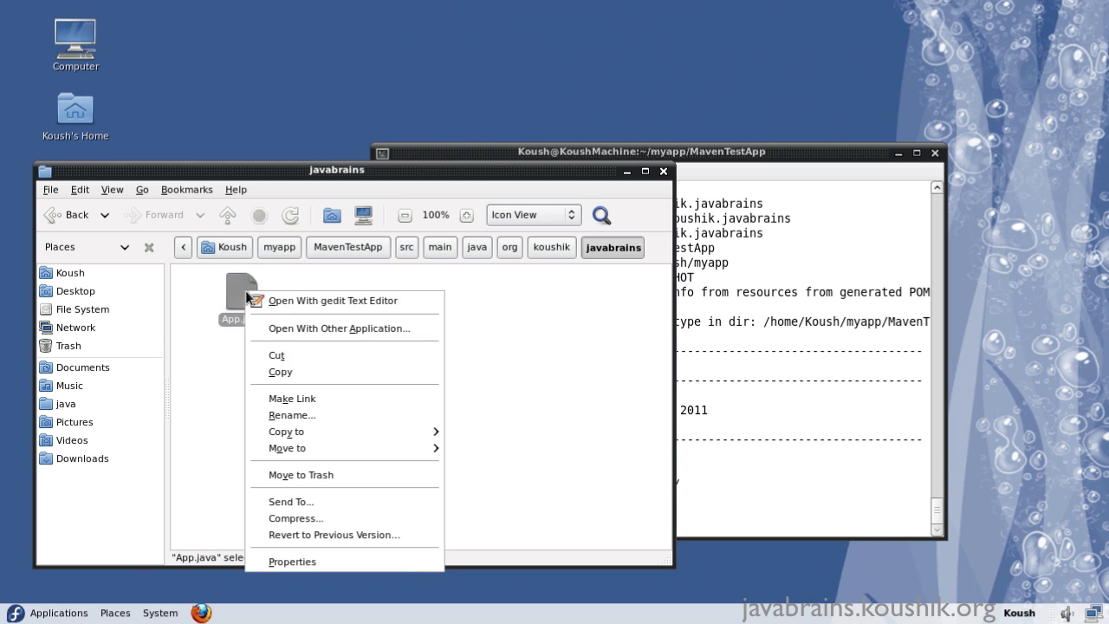
pyautogui.click(333, 301)
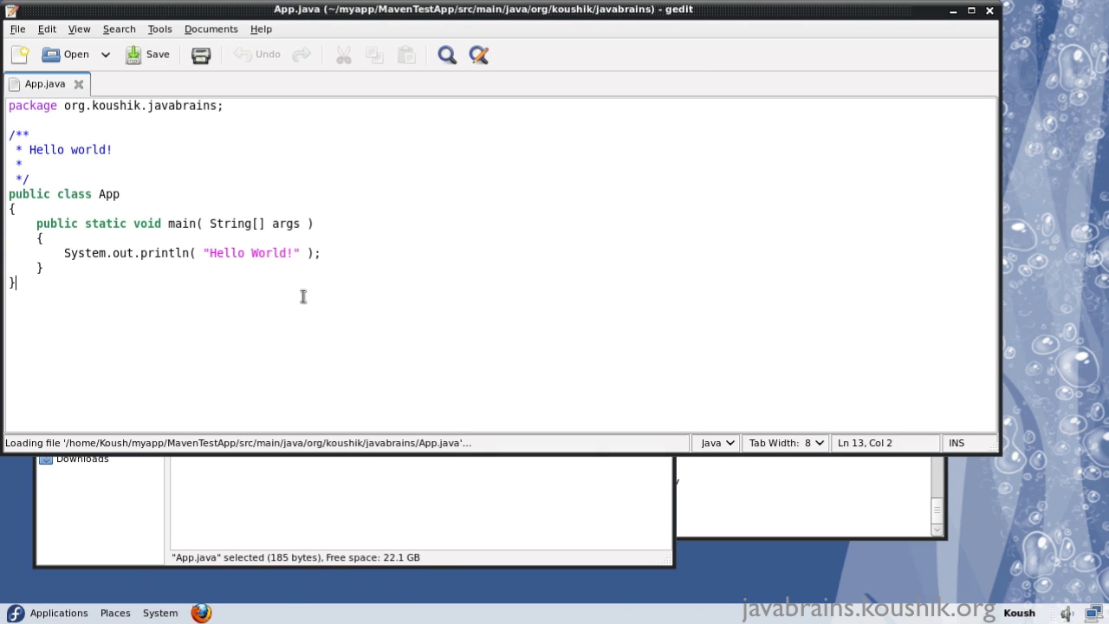
pyautogui.moveTo(149, 274)
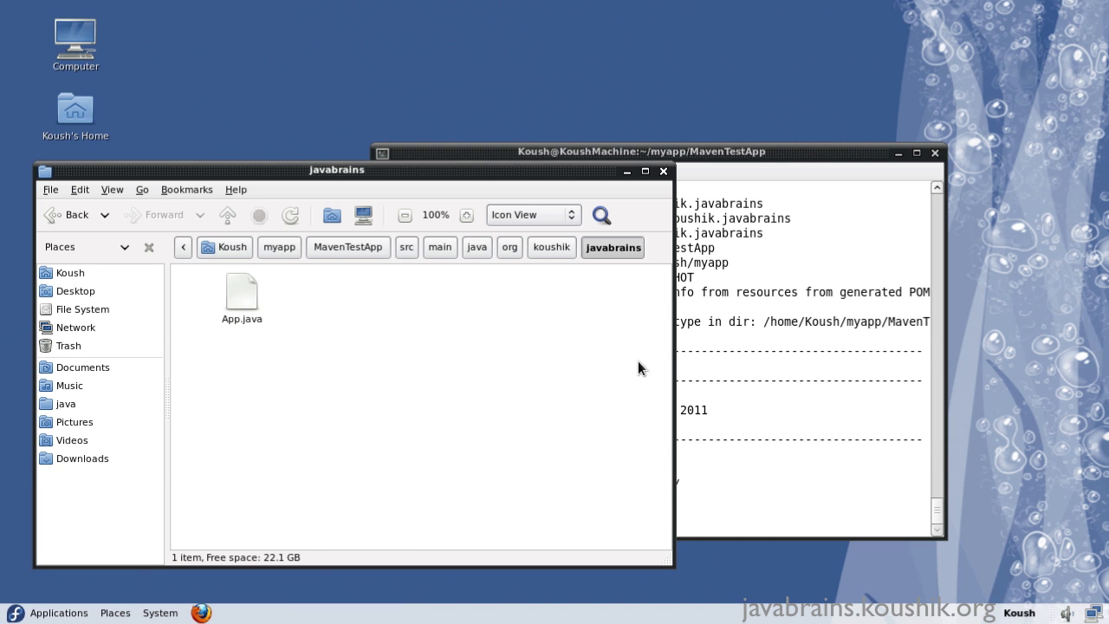
pyautogui.moveTo(389, 409)
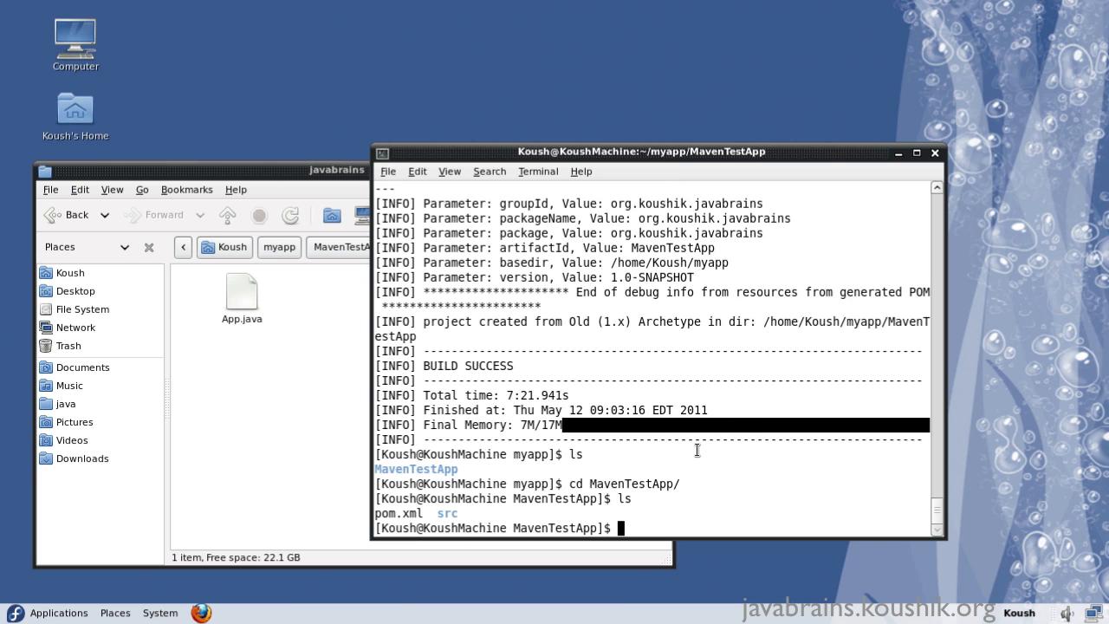
# Step: List the project folder, then run mvn compile until BUILD SUCCESS
pyautogui.write('ls')
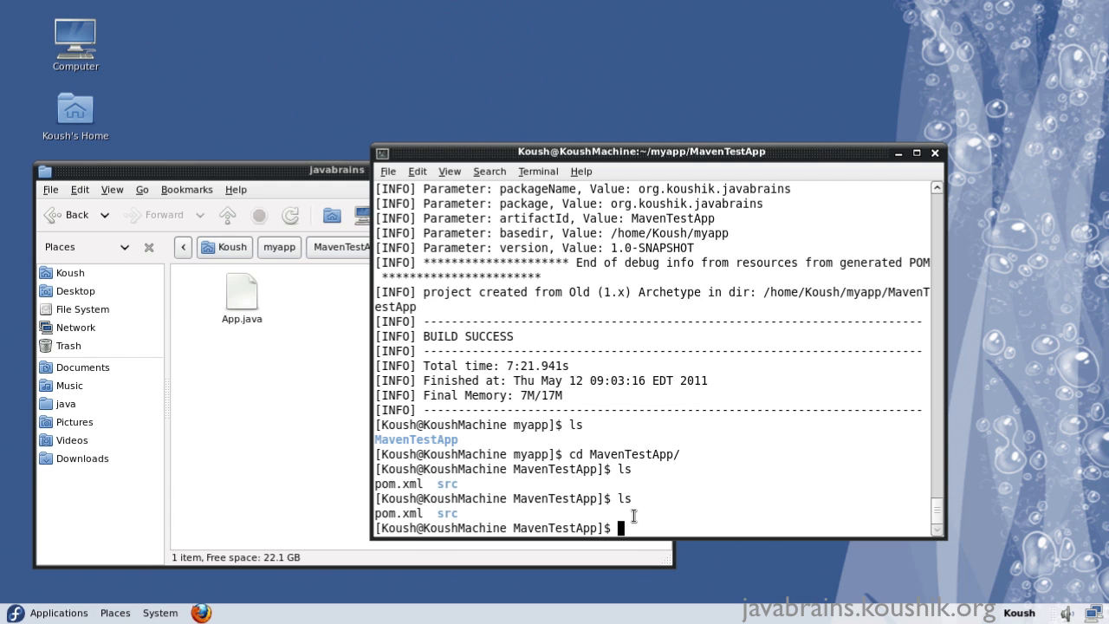
pyautogui.moveTo(639, 514)
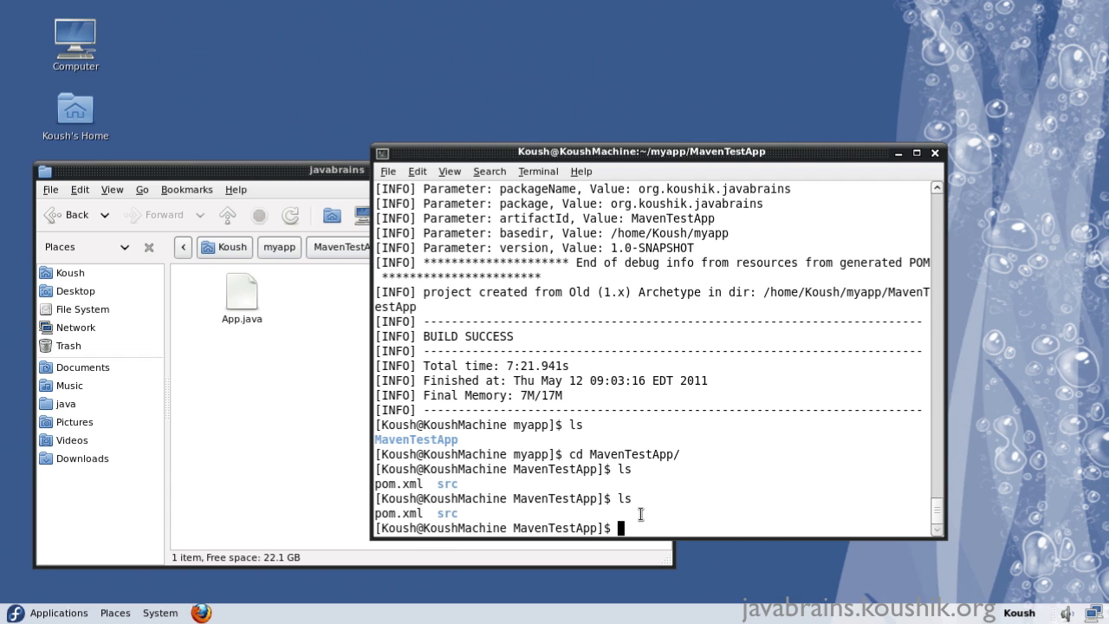
pyautogui.write('mvn')
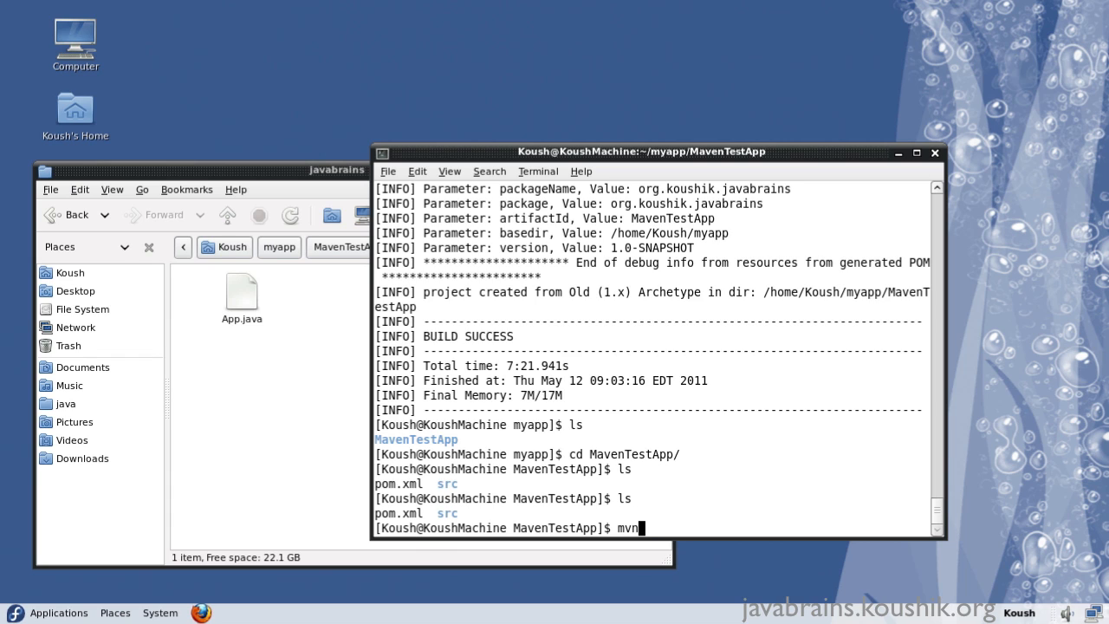
pyautogui.write('com')
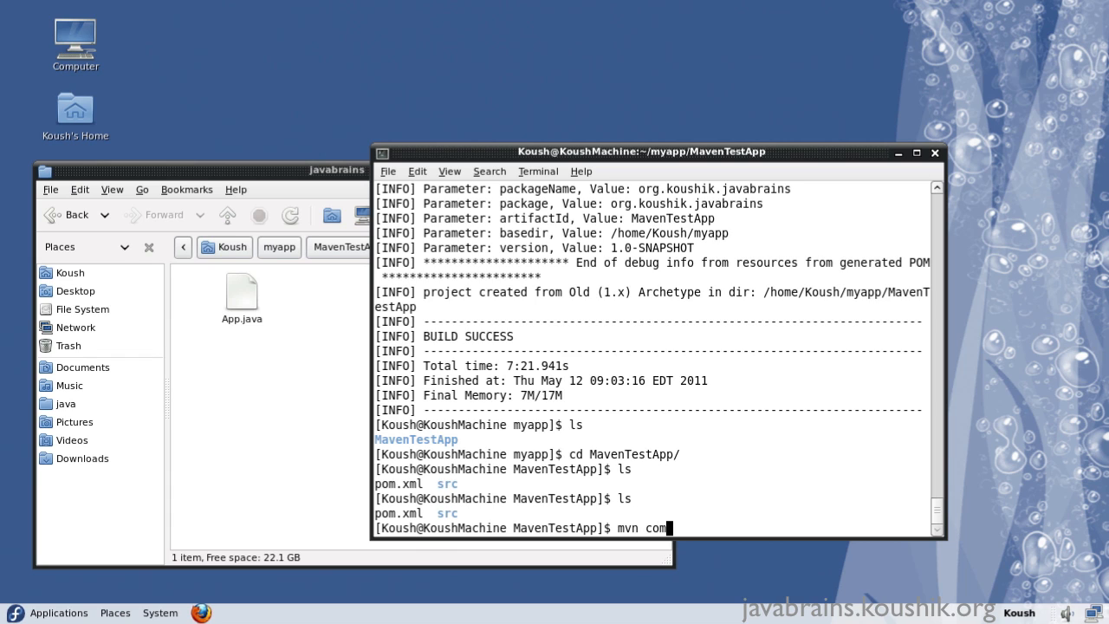
pyautogui.write('pil')
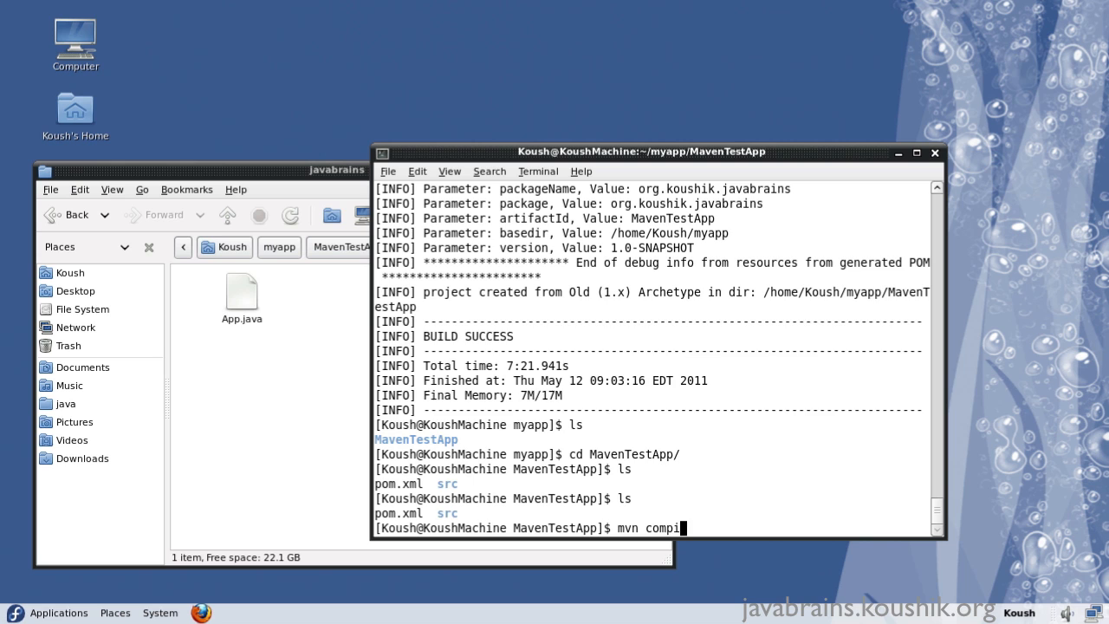
pyautogui.press('Return')
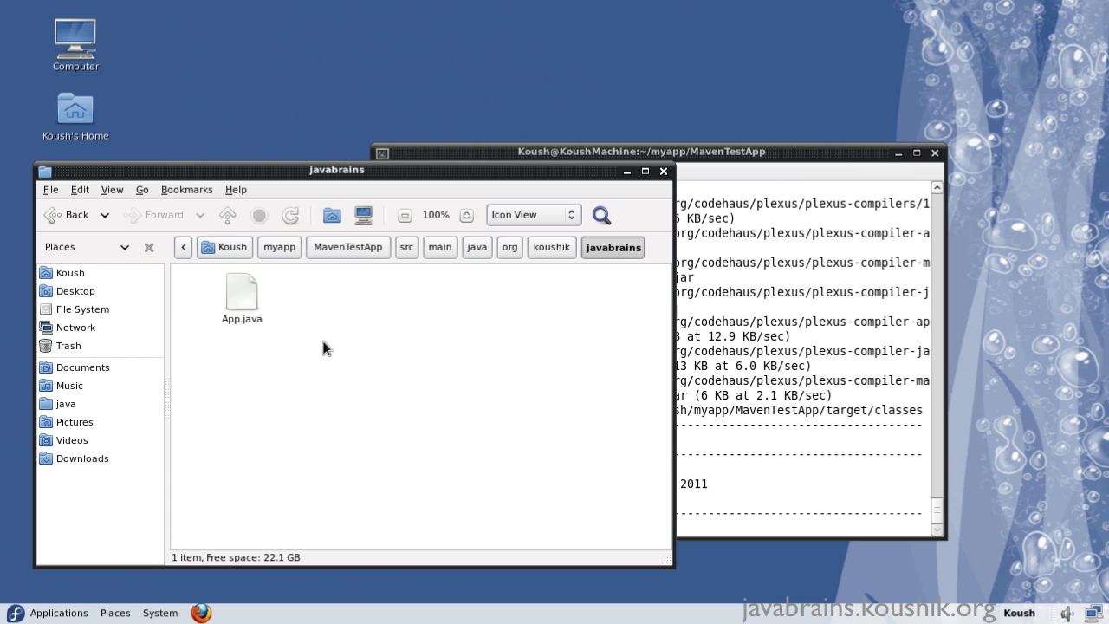
# Step: Navigate Nautilus back up to src and into the main folder
pyautogui.click(405, 246)
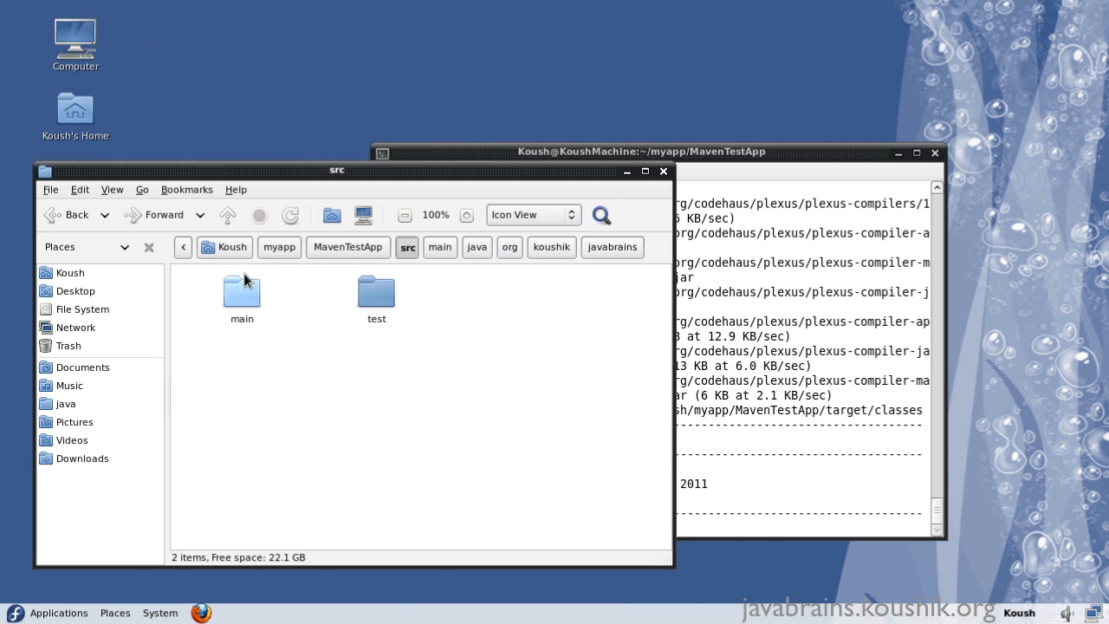
pyautogui.doubleClick(243, 291)
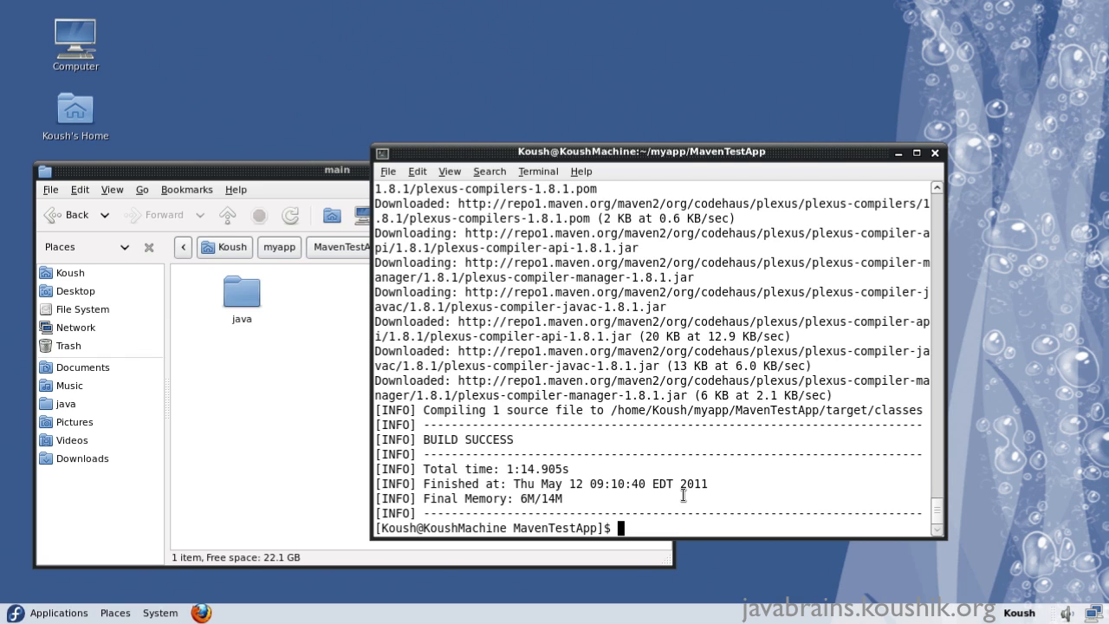
# Step: Run mvn package to build MavenTestApp-1.0-SNAPSHOT.jar under target
pyautogui.write('mvn pa')
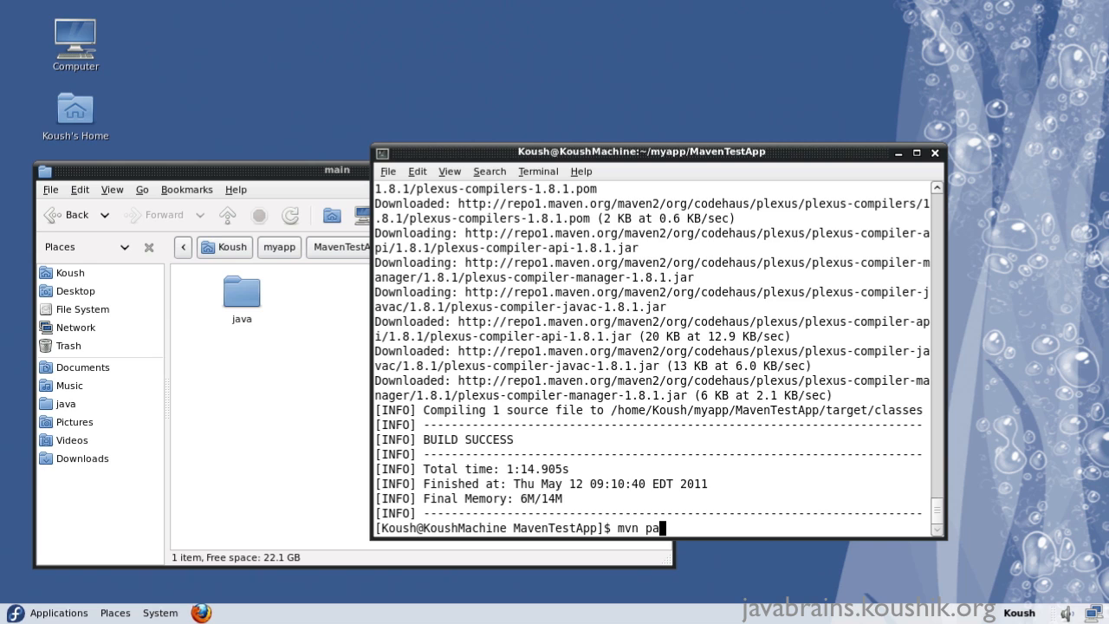
pyautogui.write('ckage')
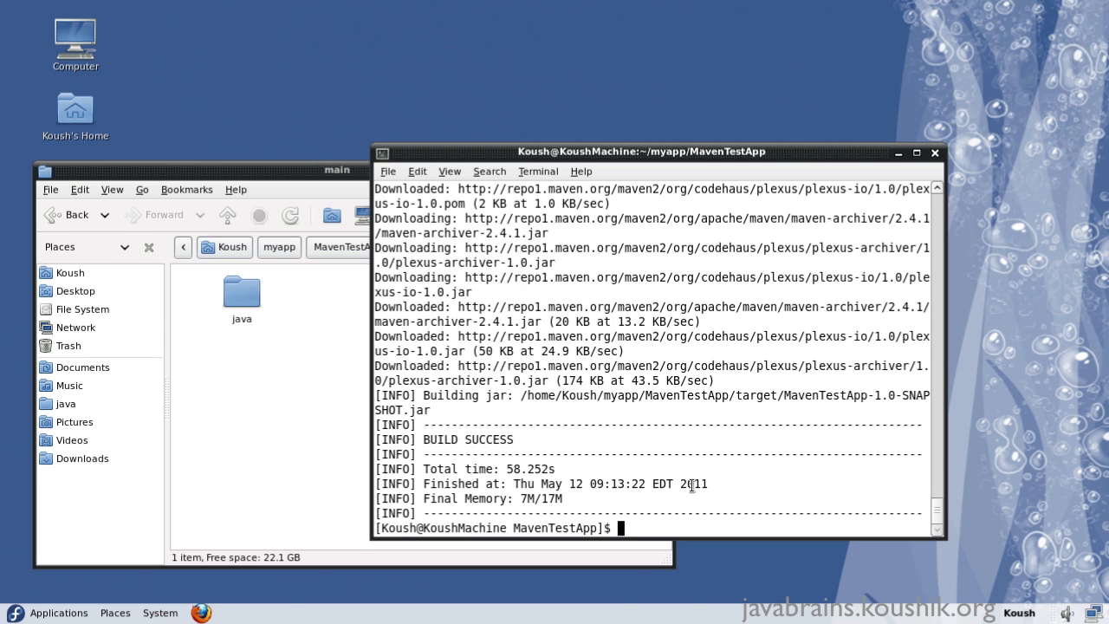
pyautogui.moveTo(465, 391)
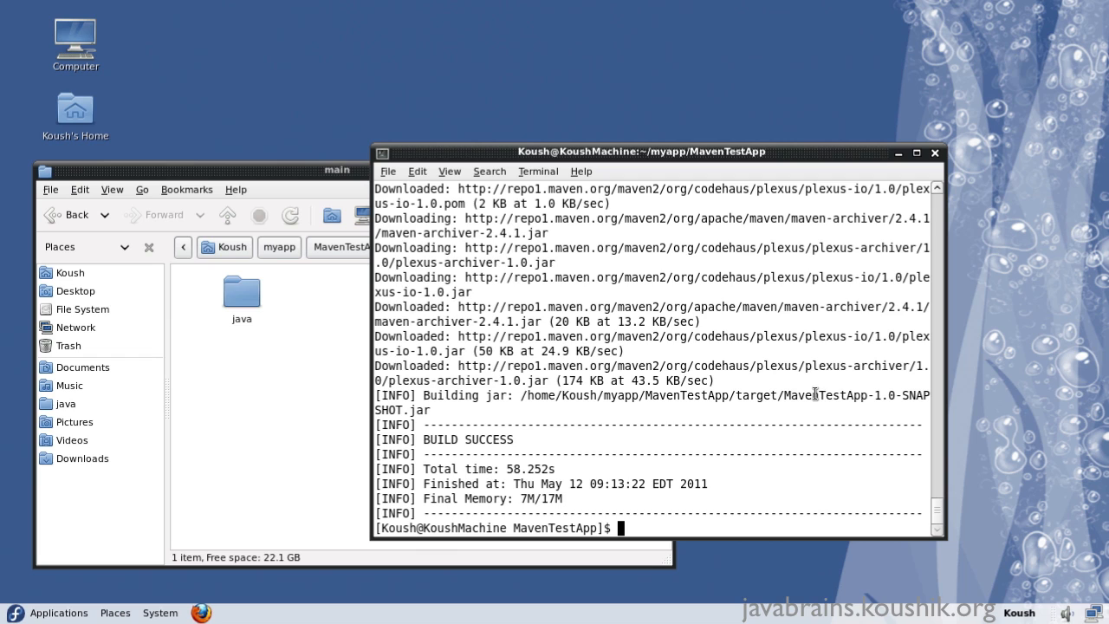
pyautogui.moveTo(404, 402)
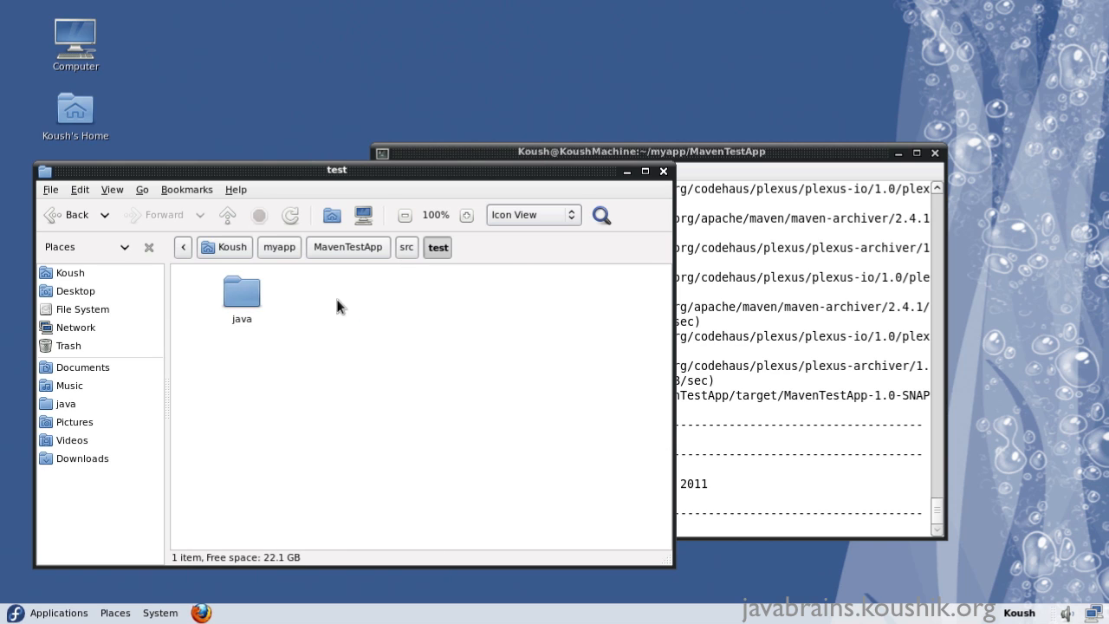
pyautogui.moveTo(385, 273)
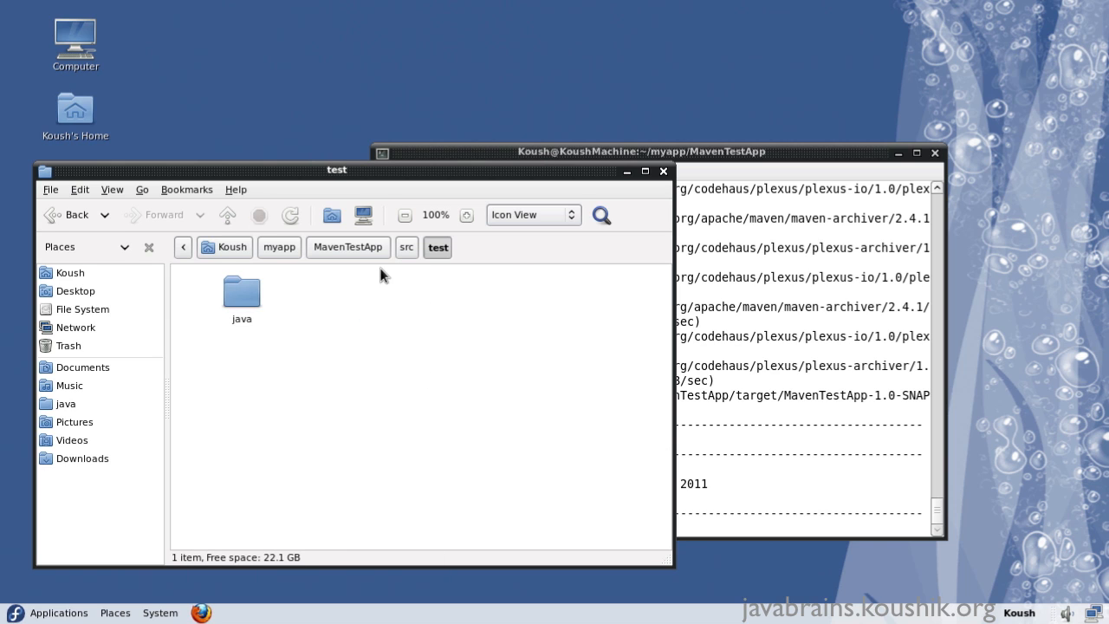
# Step: Return to src and reopen the main folder, leaving the terminal in front
pyautogui.click(407, 246)
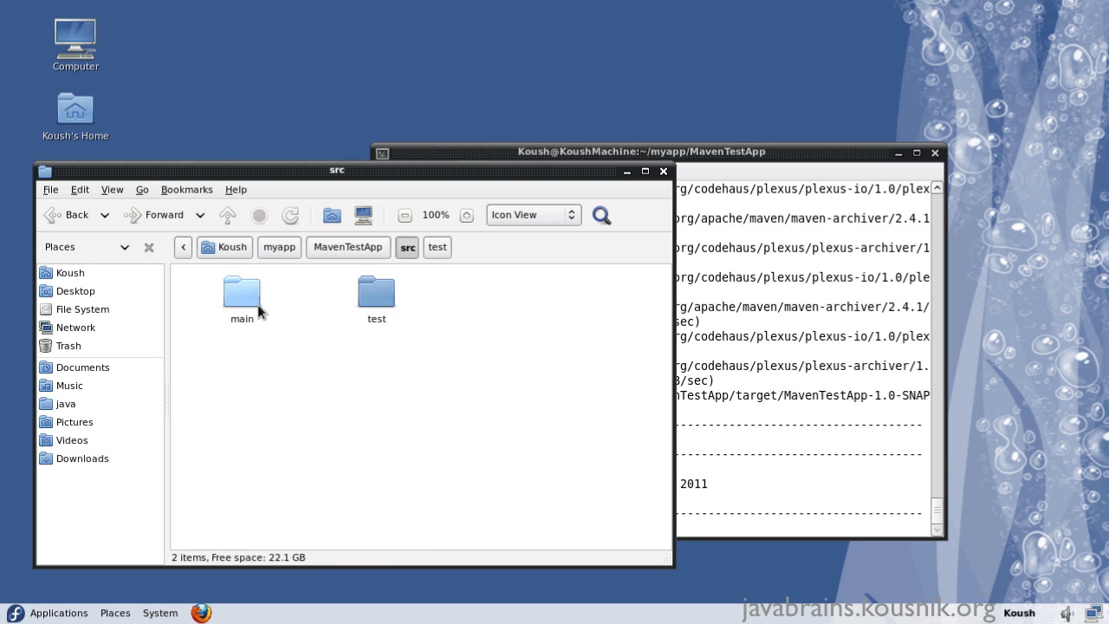
pyautogui.doubleClick(243, 291)
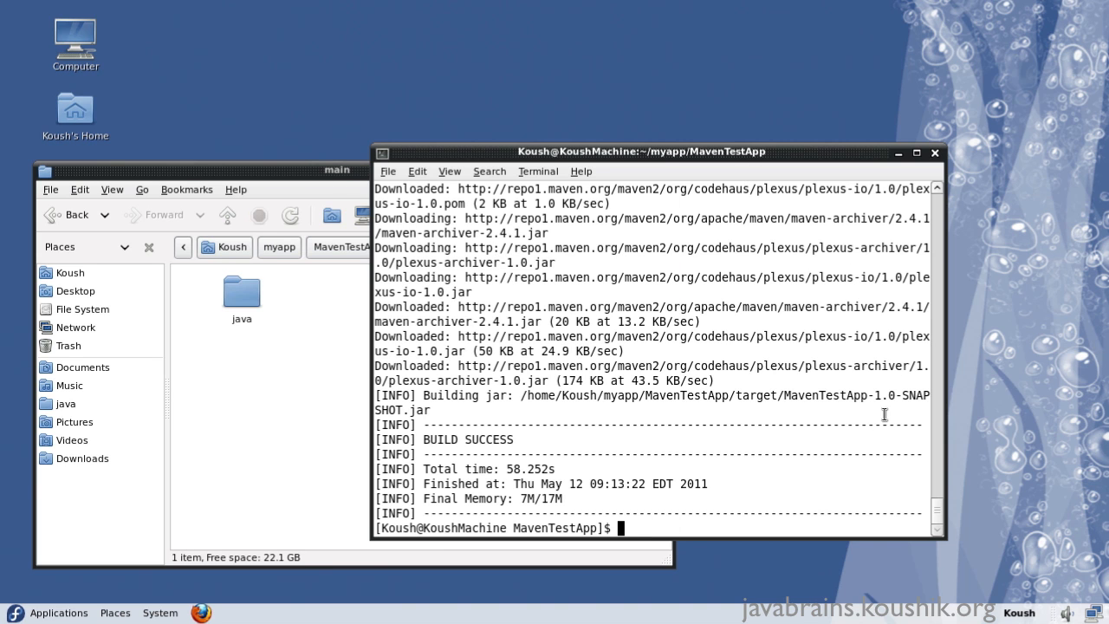
pyautogui.moveTo(864, 441)
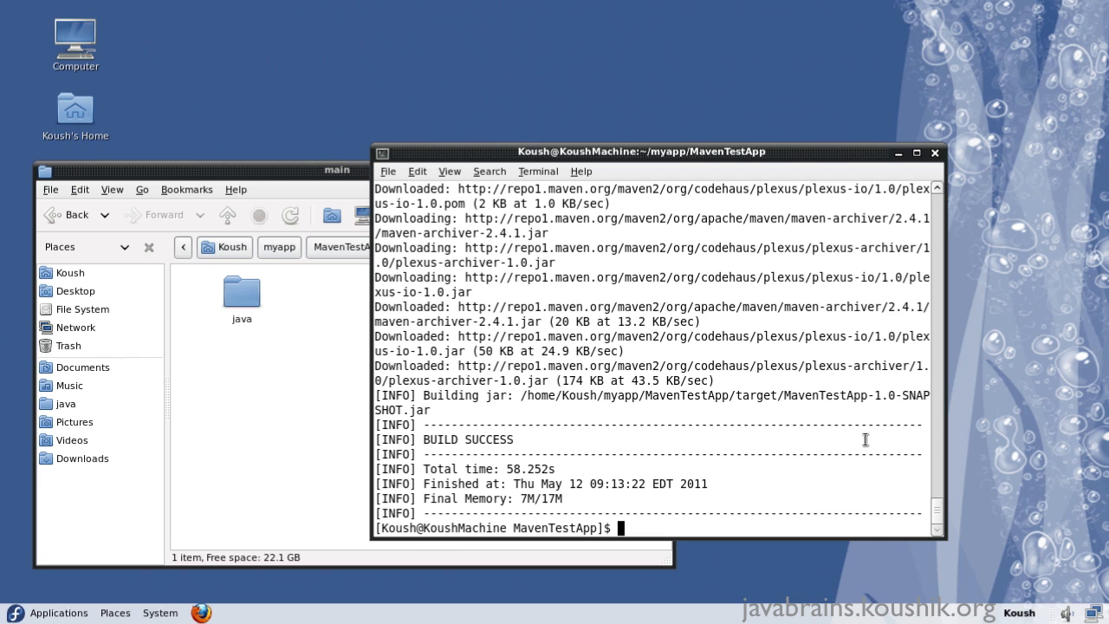
pyautogui.moveTo(865, 440)
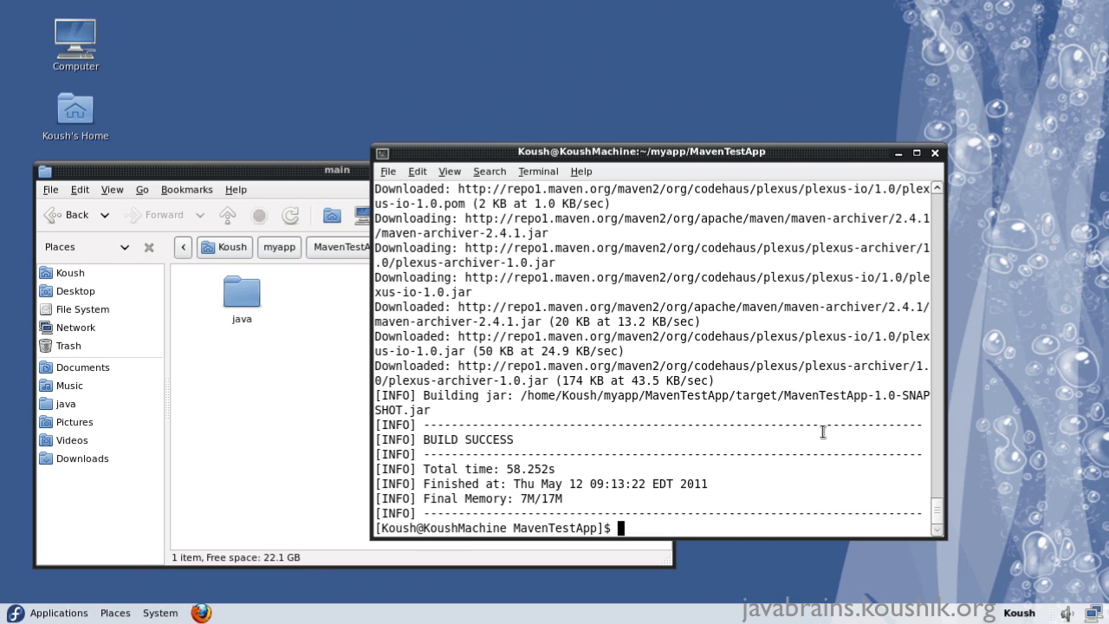
# Step: Enter java -cp target/MavenTestApp-1.0-SNAPSHOT.jar with the org.koushik package prefix
pyautogui.write('java')
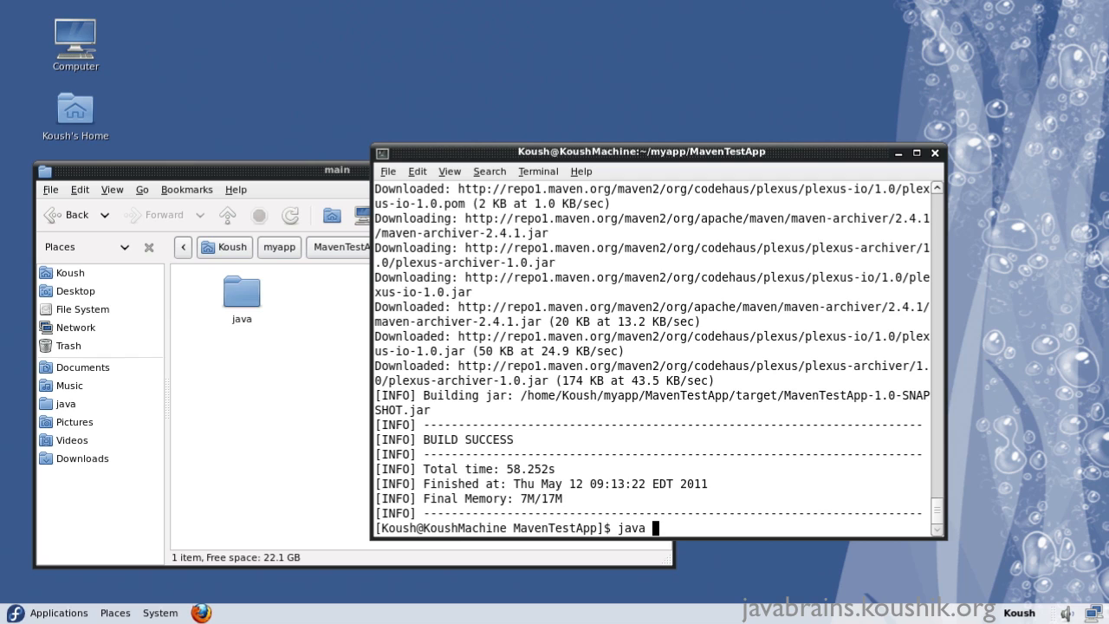
pyautogui.write('-cp')
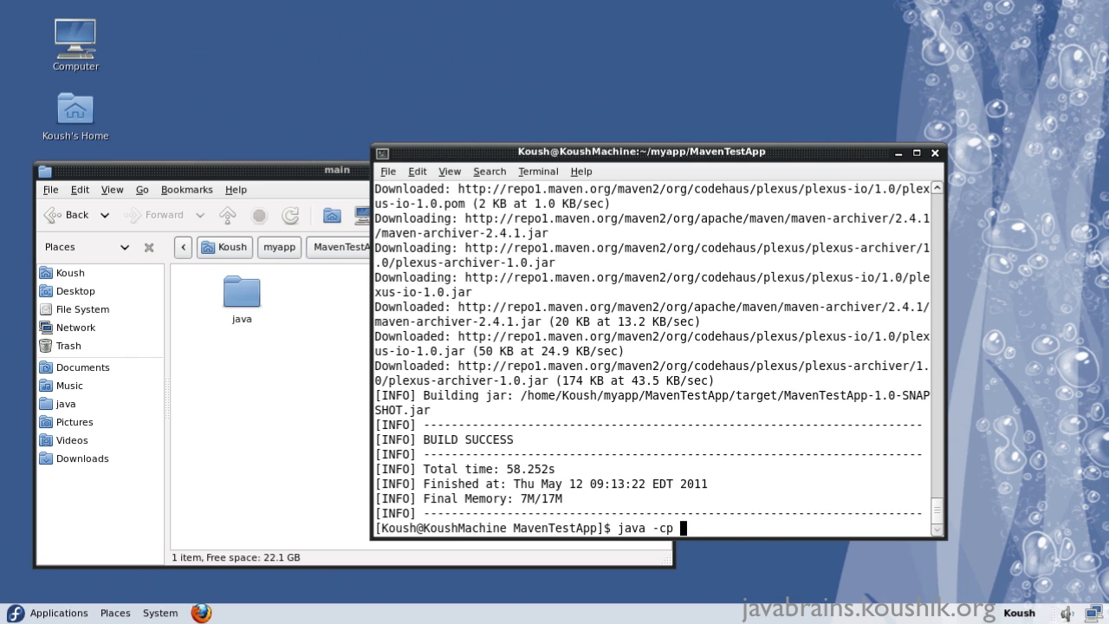
pyautogui.write('tar')
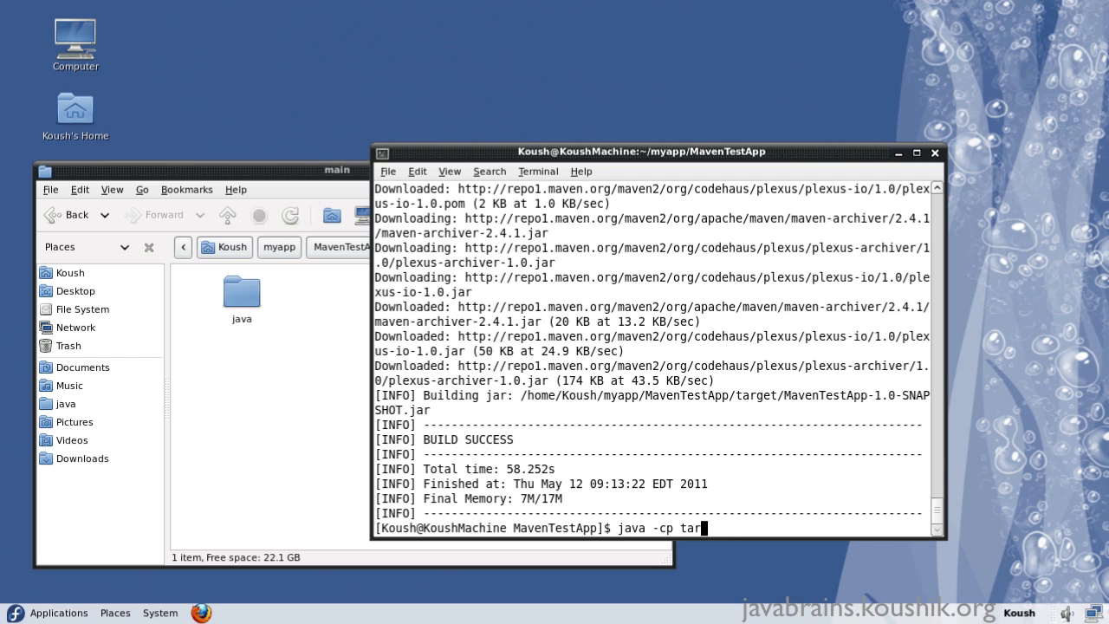
pyautogui.write('get/MavenTestApp-1.0-SNAPSHOT.jar')
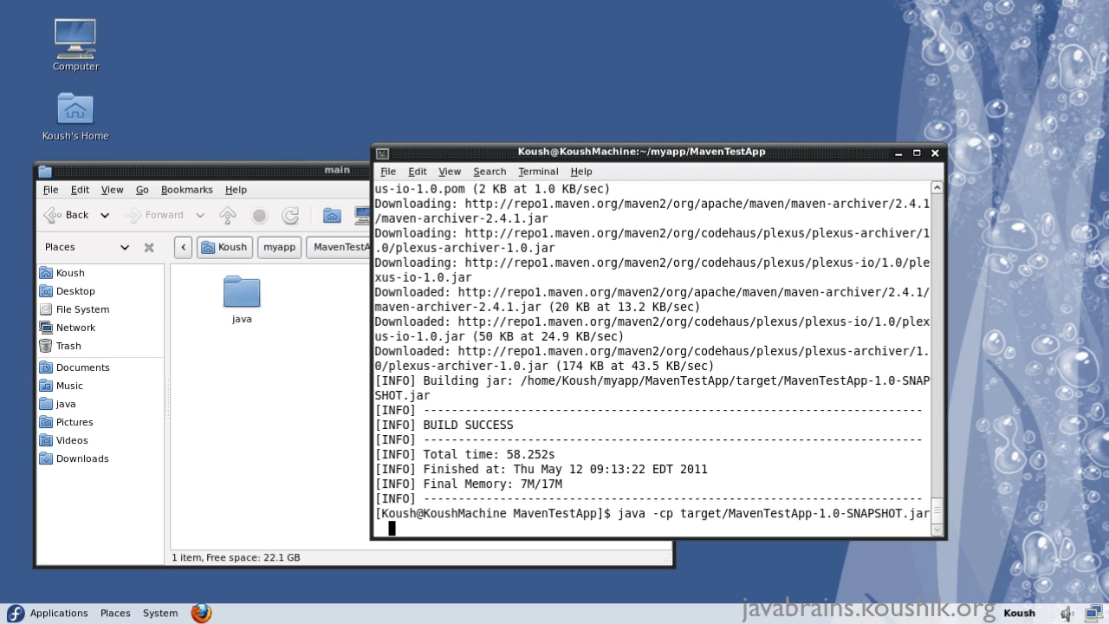
pyautogui.write('org.')
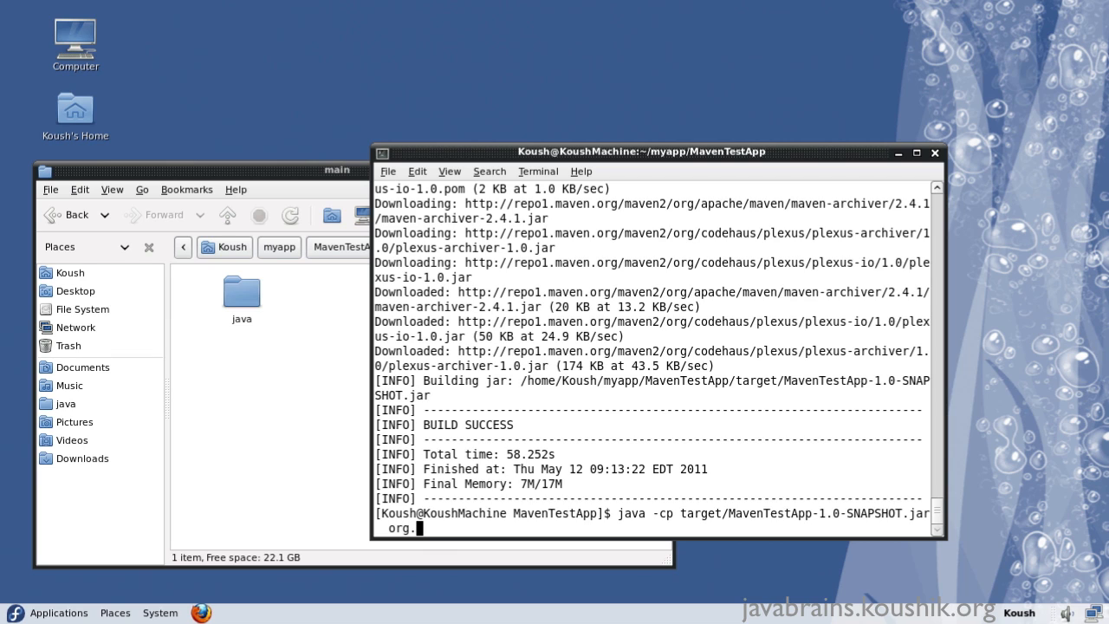
pyautogui.write('koushik')
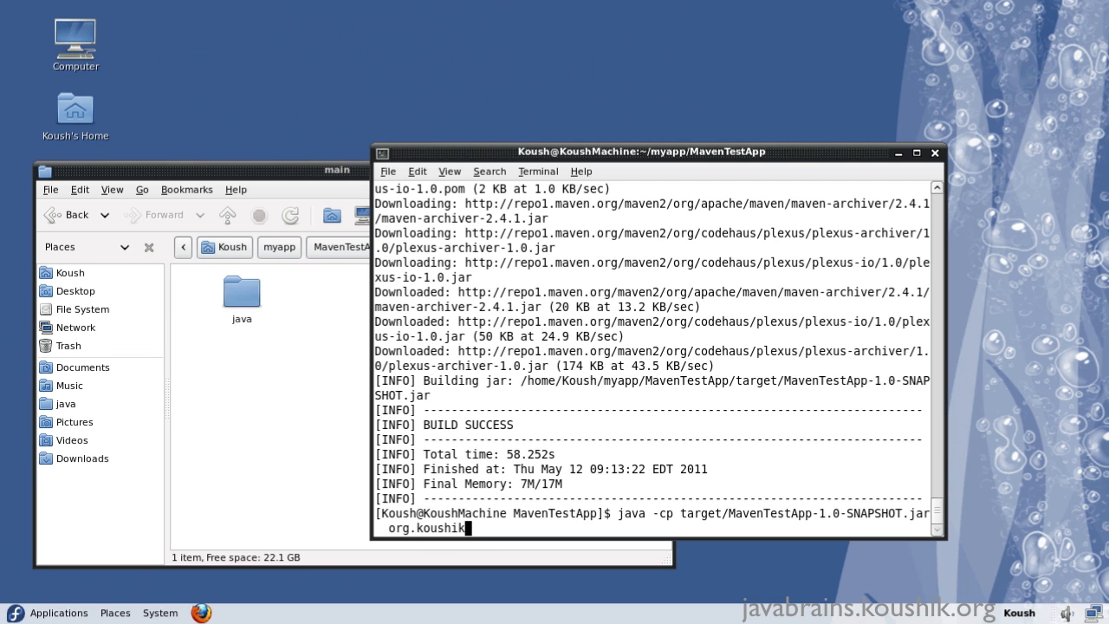
pyautogui.write('javabrains.')
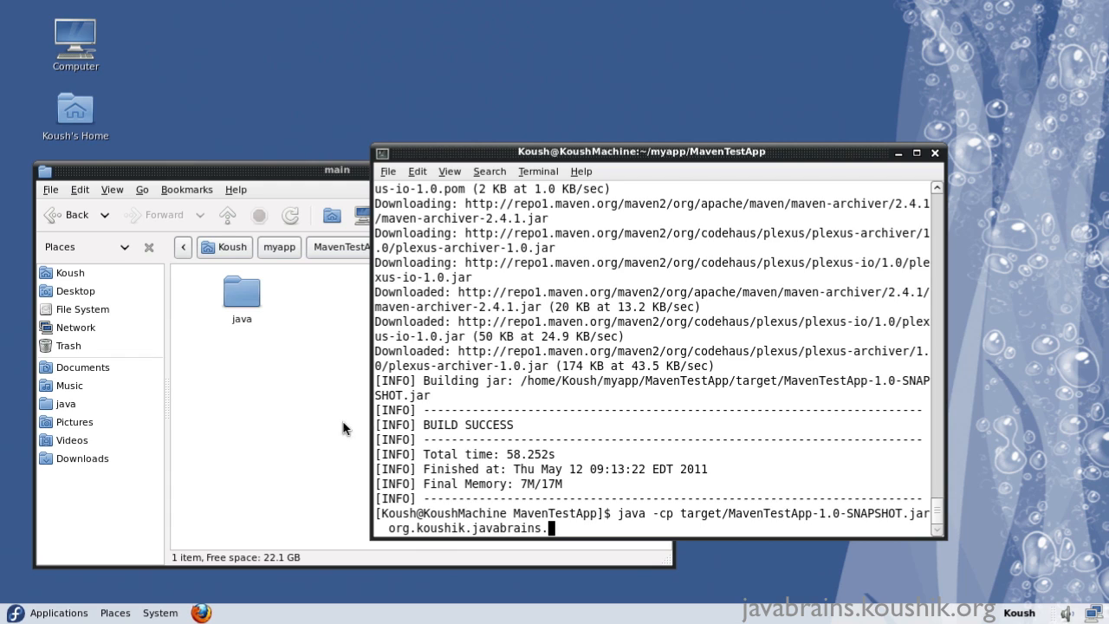
# Step: Check the package path down to App.java in Nautilus and finish the command with App, printing 'Hello World!'
pyautogui.doubleClick(241, 293)
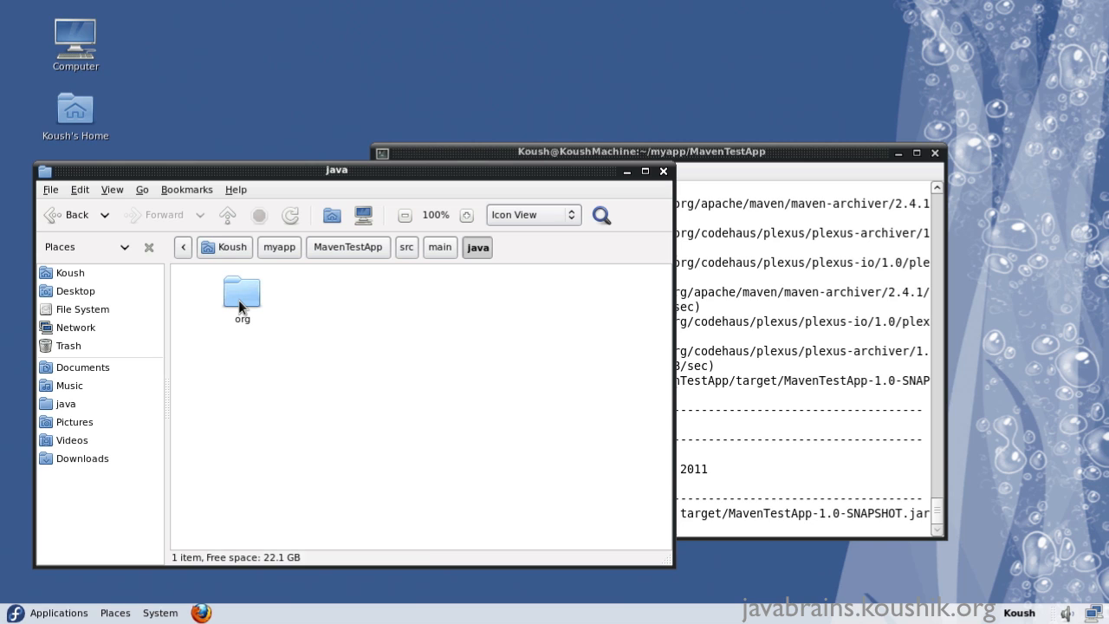
pyautogui.doubleClick(242, 291)
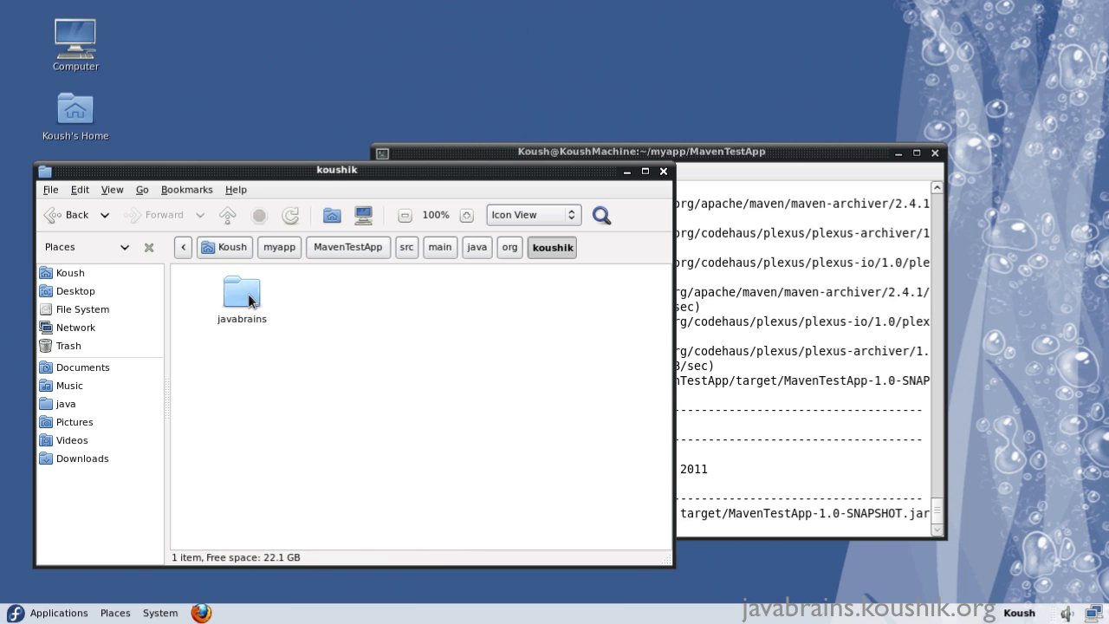
pyautogui.doubleClick(243, 294)
pyautogui.write(' org.koushik.javabrains.')
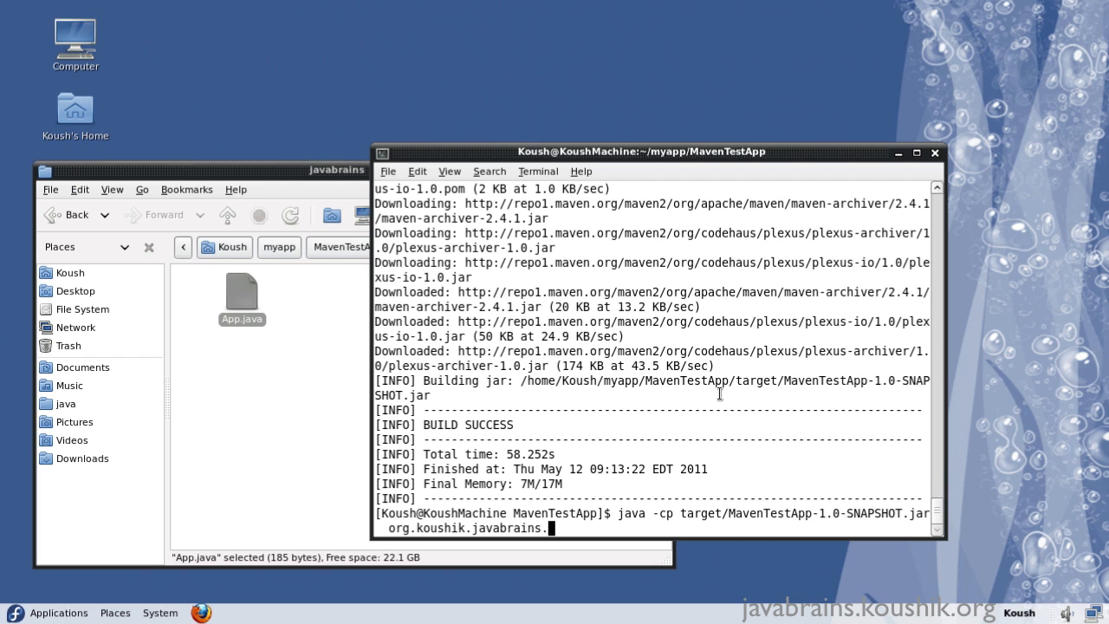
pyautogui.write('App')
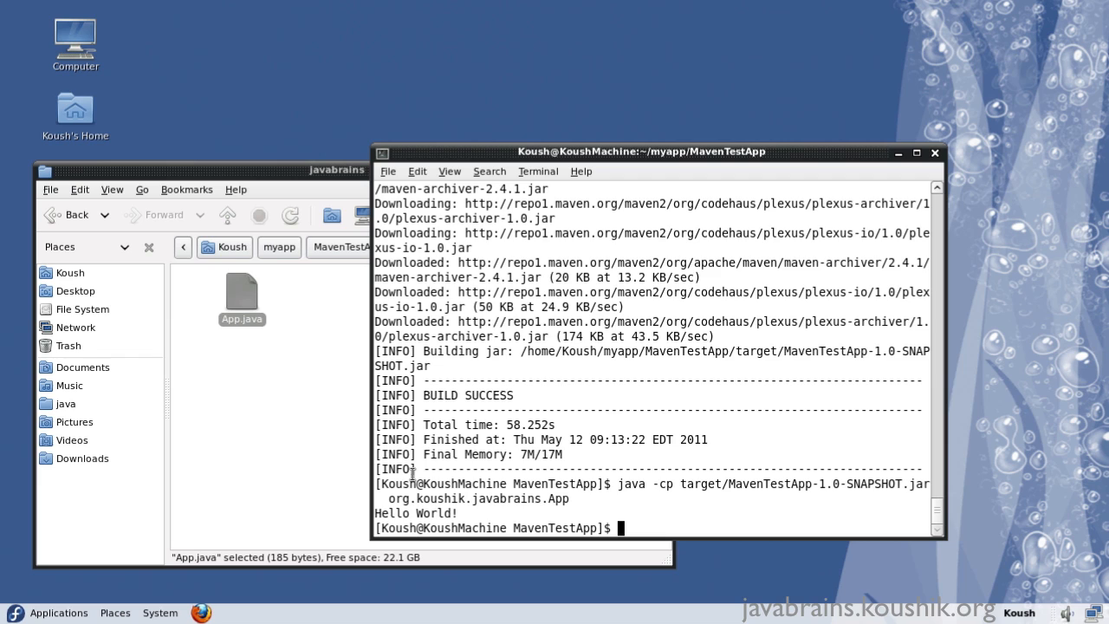
pyautogui.moveTo(568, 379)
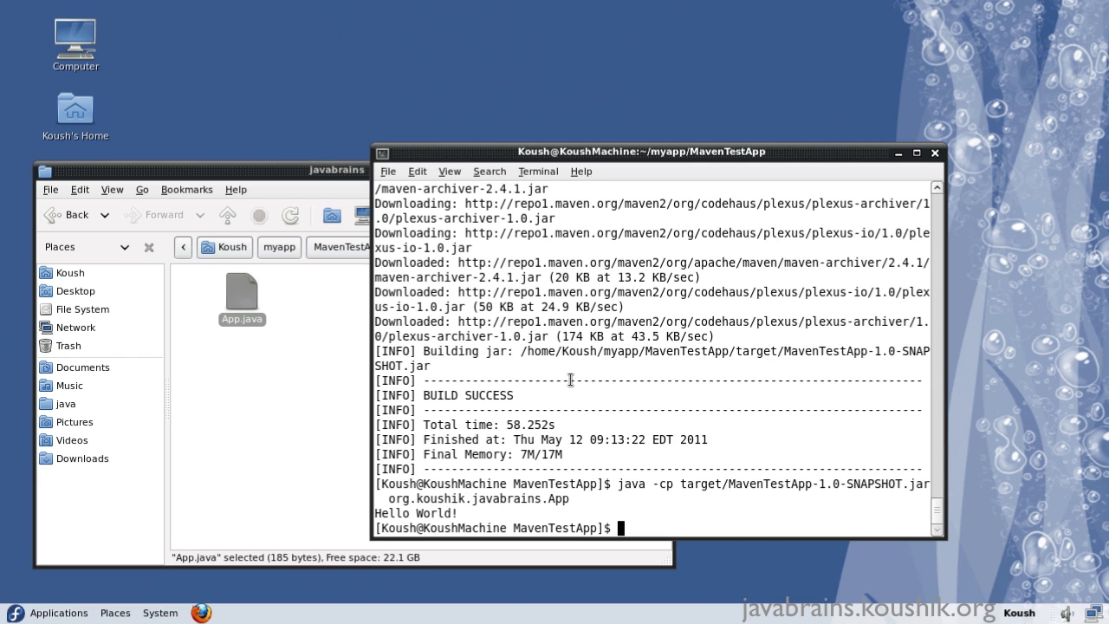
pyautogui.moveTo(592, 374)
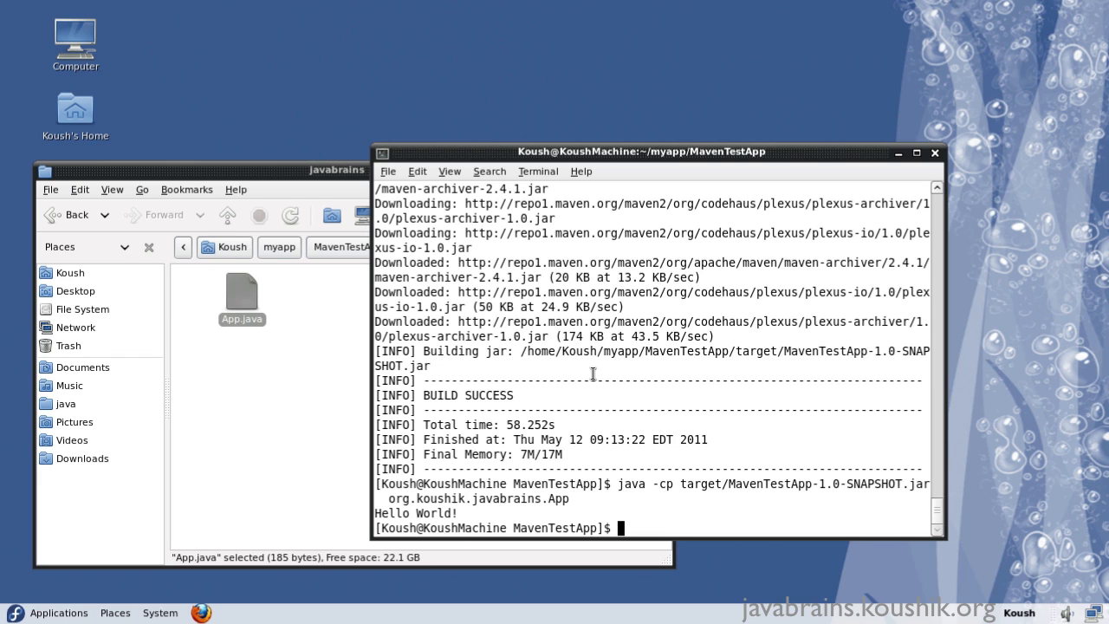
pyautogui.moveTo(596, 374)
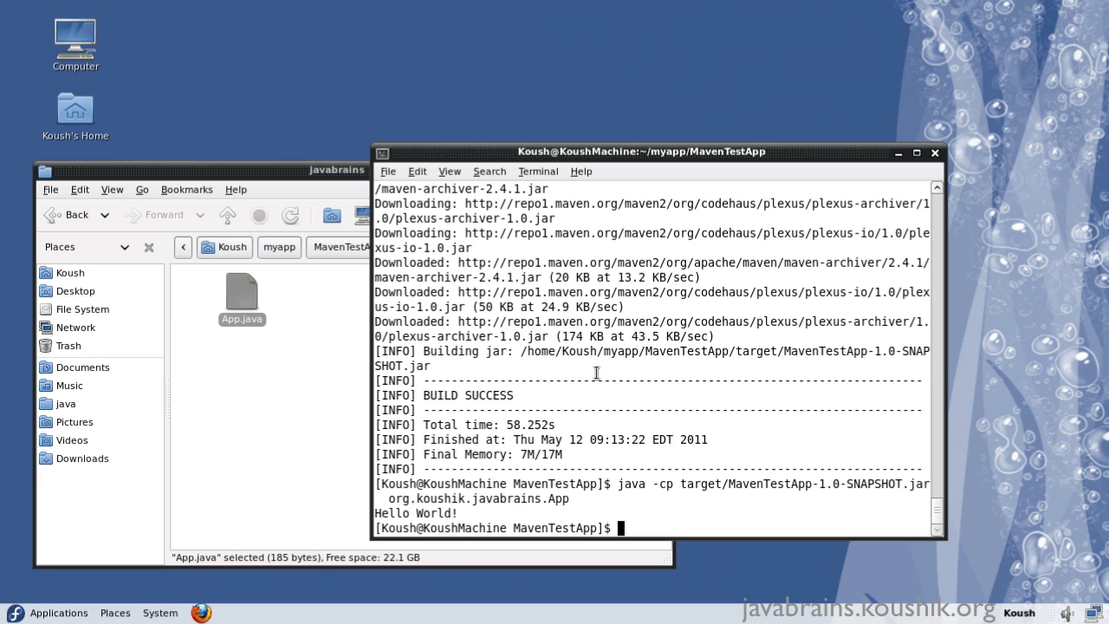
pyautogui.moveTo(600, 368)
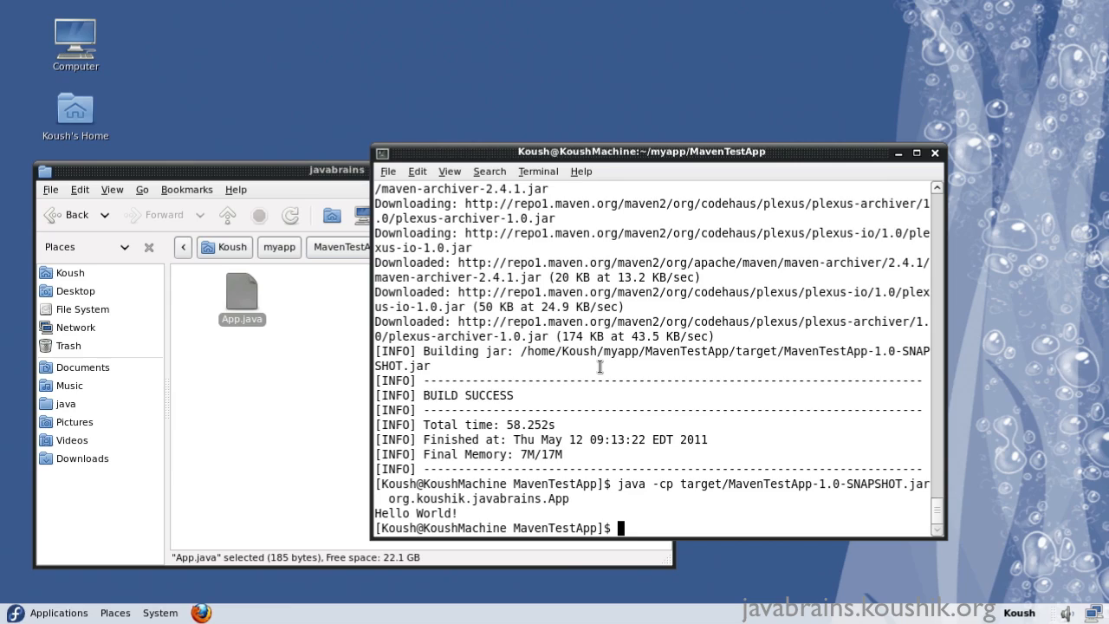